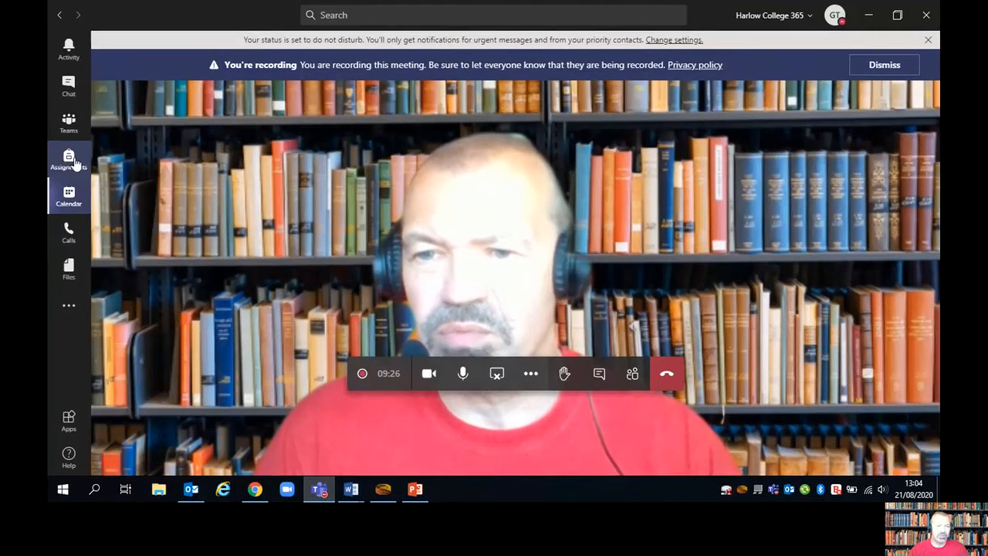
# Switch from the full-screen call to the Teams Calendar work-week view
pyautogui.click(69, 196)
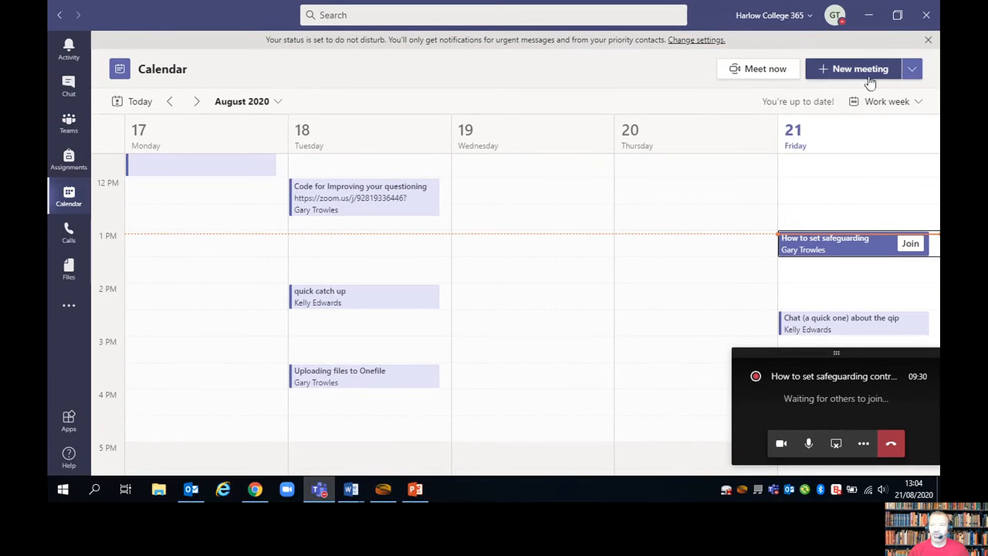
# Start a new meeting titled 'HNC Engineering'
pyautogui.click(860, 68)
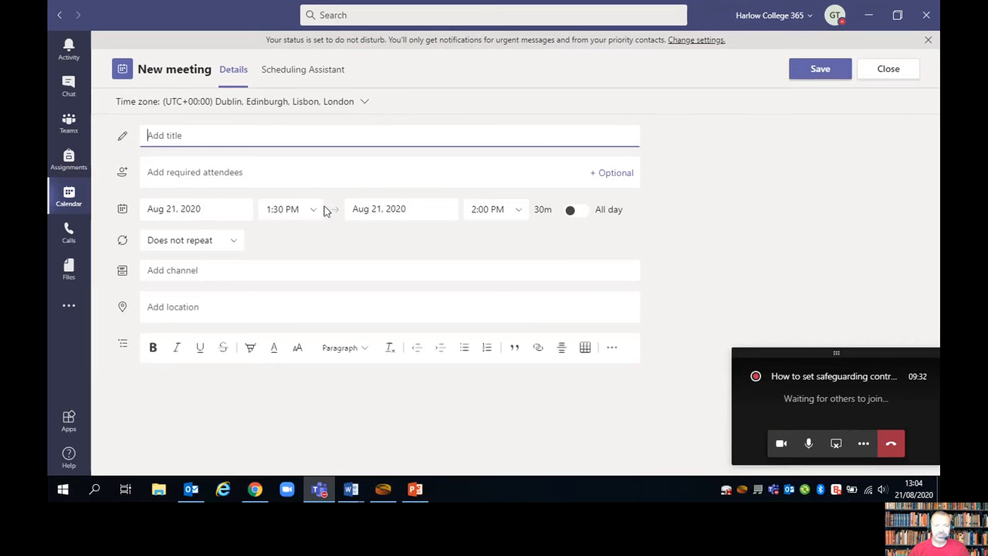
pyautogui.write('HNC En')
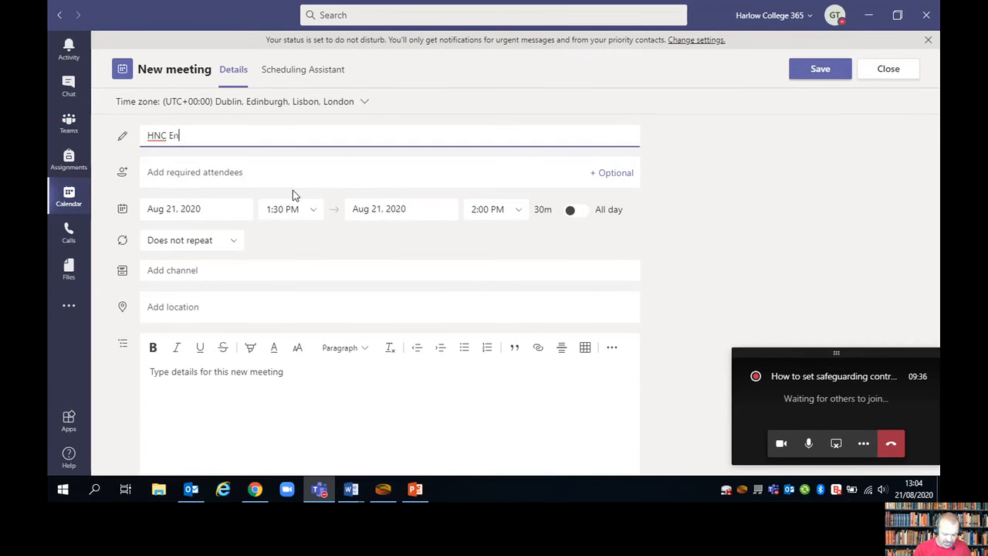
pyautogui.write('gineer')
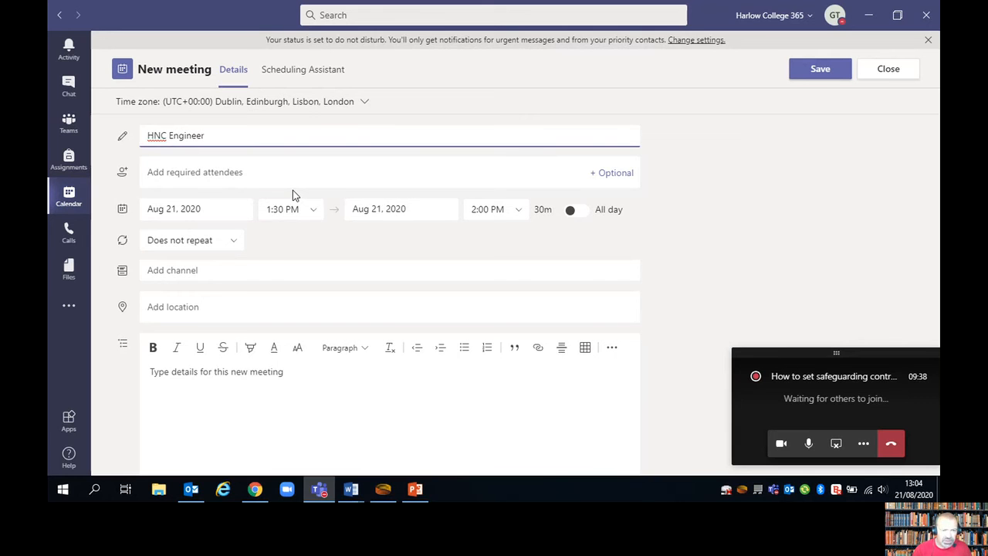
pyautogui.write('ing')
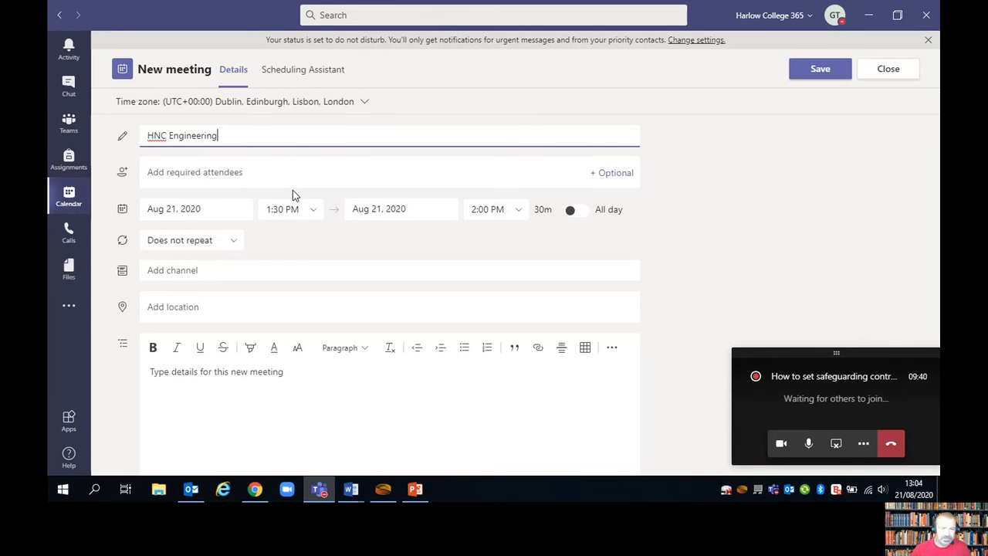
pyautogui.click(195, 208)
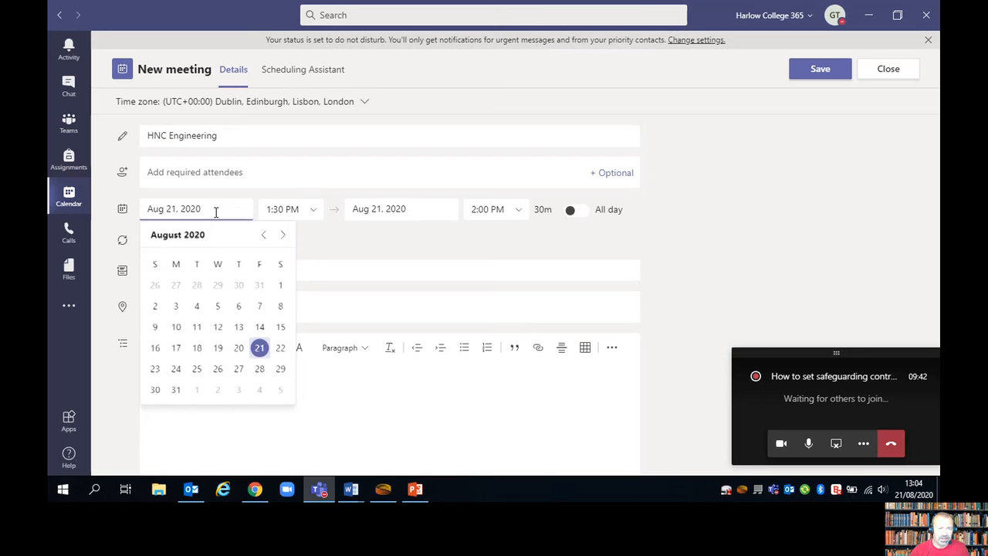
pyautogui.click(175, 389)
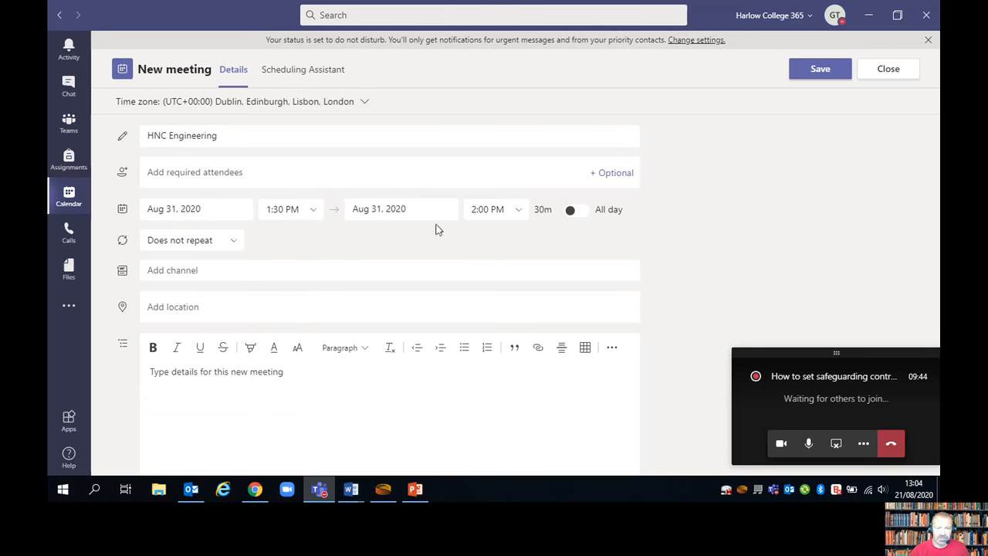
pyautogui.click(291, 209)
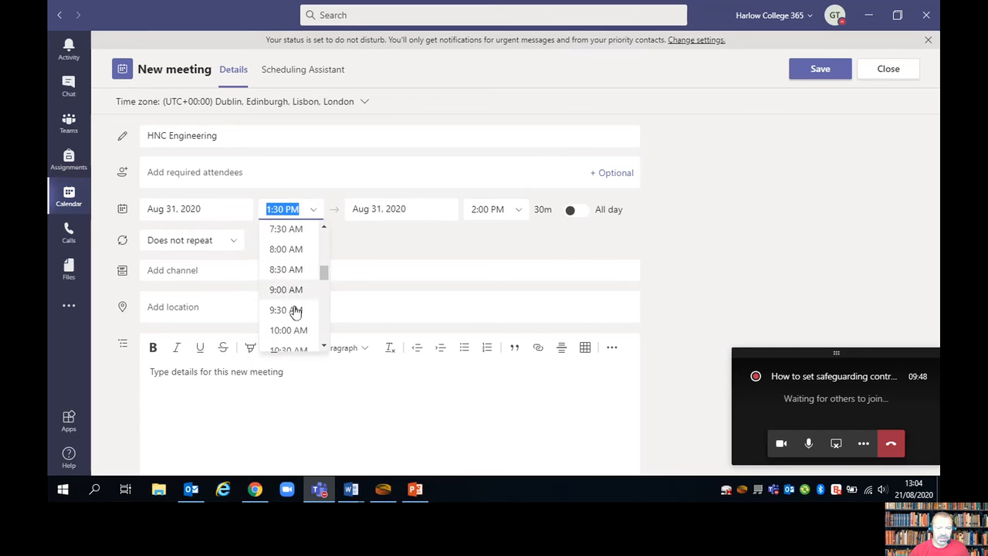
pyautogui.click(285, 310)
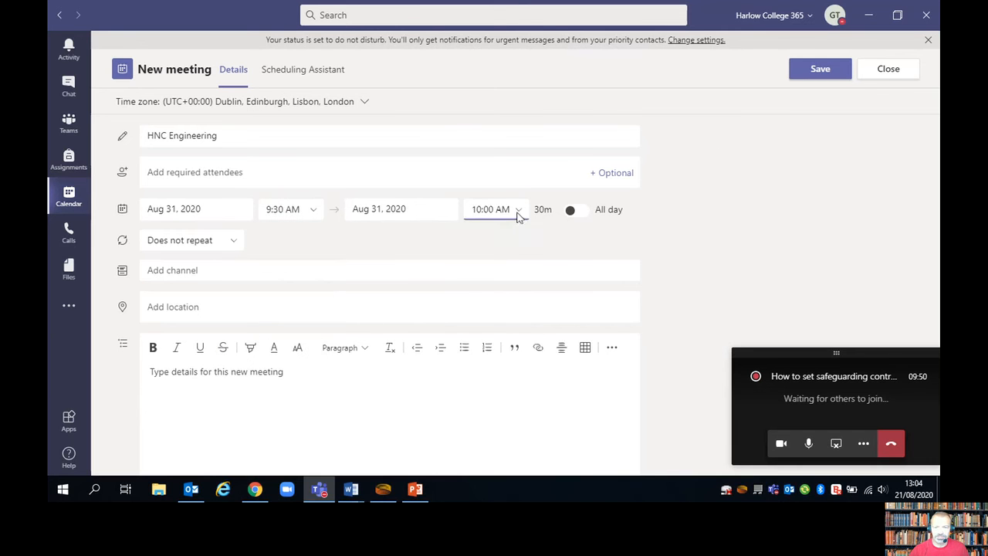
pyautogui.click(493, 209)
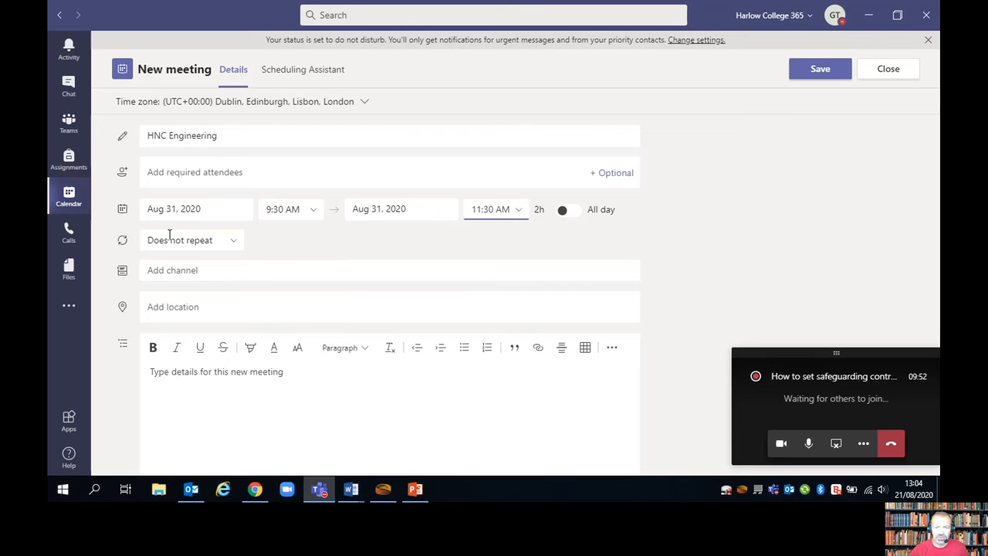
pyautogui.rightClick(193, 172)
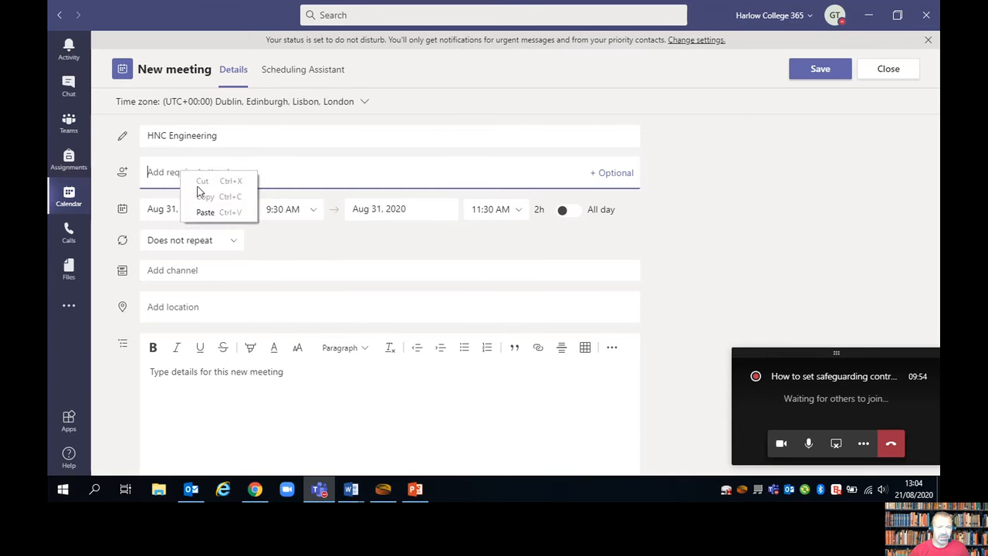
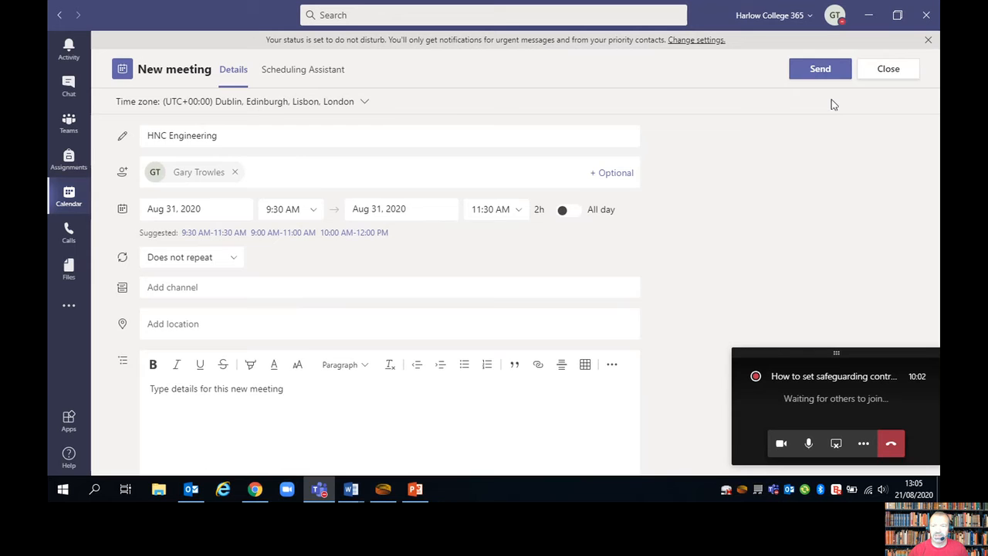
# Send the HNC Engineering invitation and move the calendar forward two weeks to 31 August
pyautogui.click(888, 68)
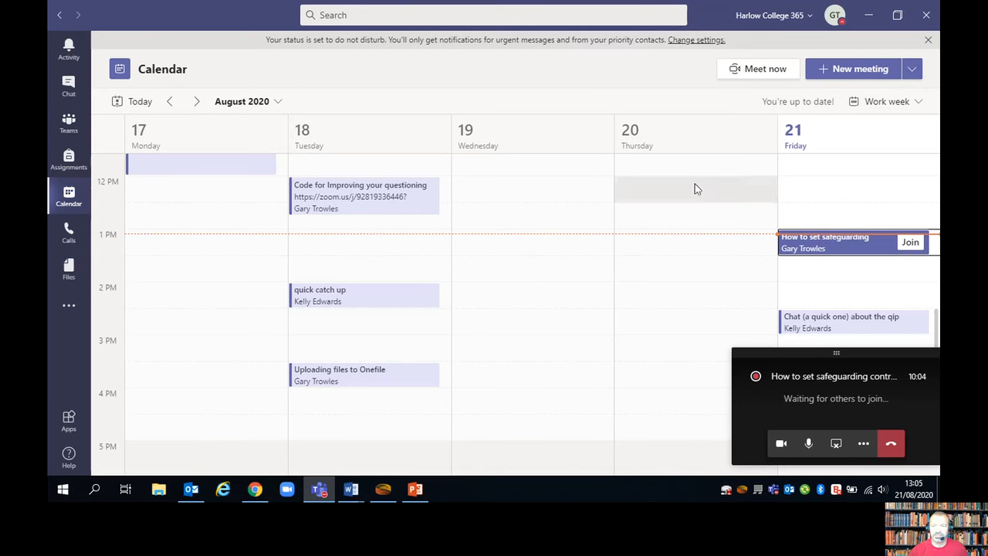
pyautogui.moveTo(305, 156)
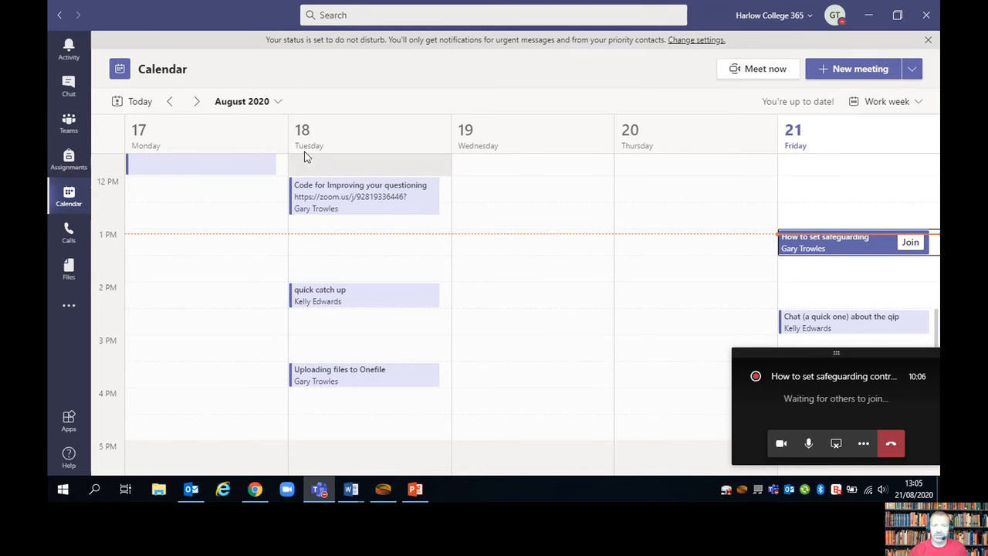
pyautogui.click(197, 101)
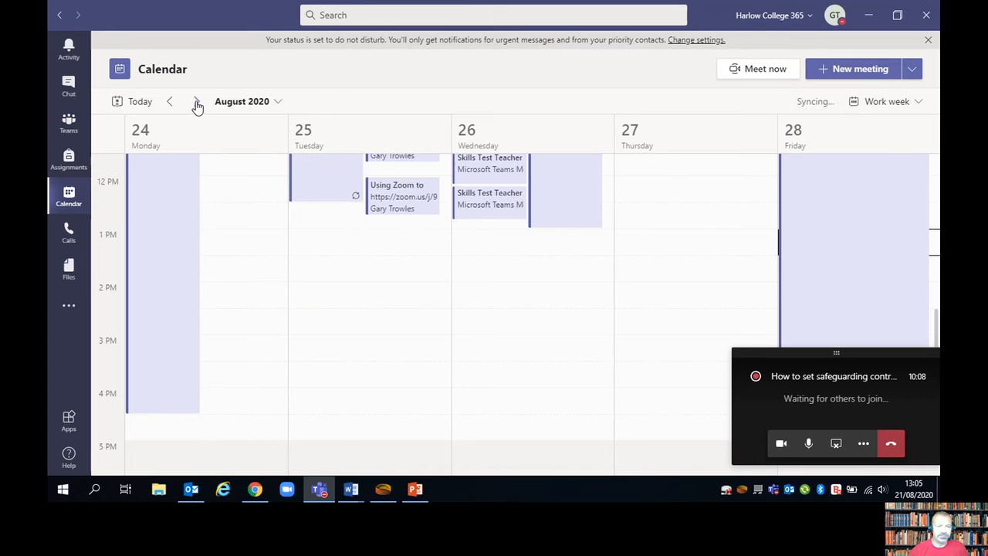
pyautogui.click(197, 101)
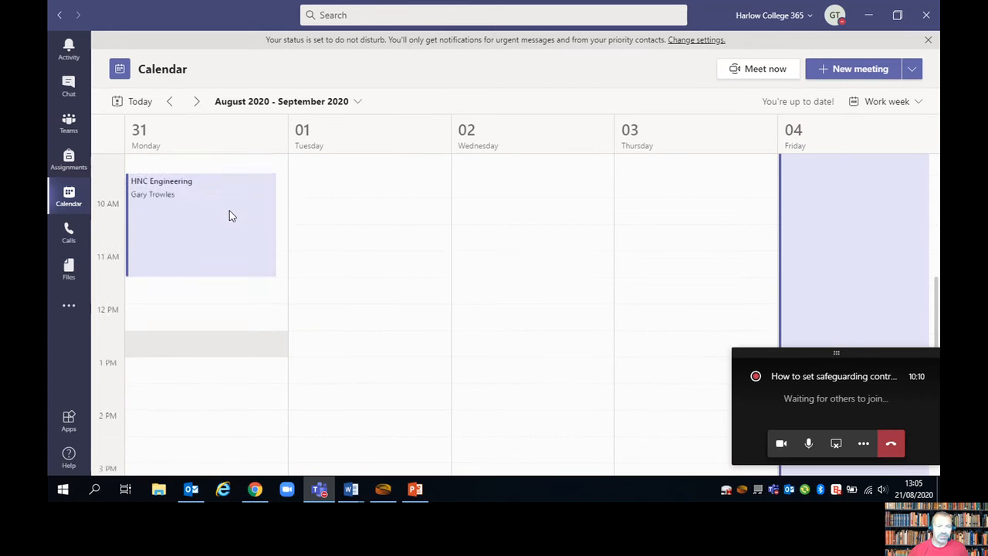
pyautogui.moveTo(178, 196)
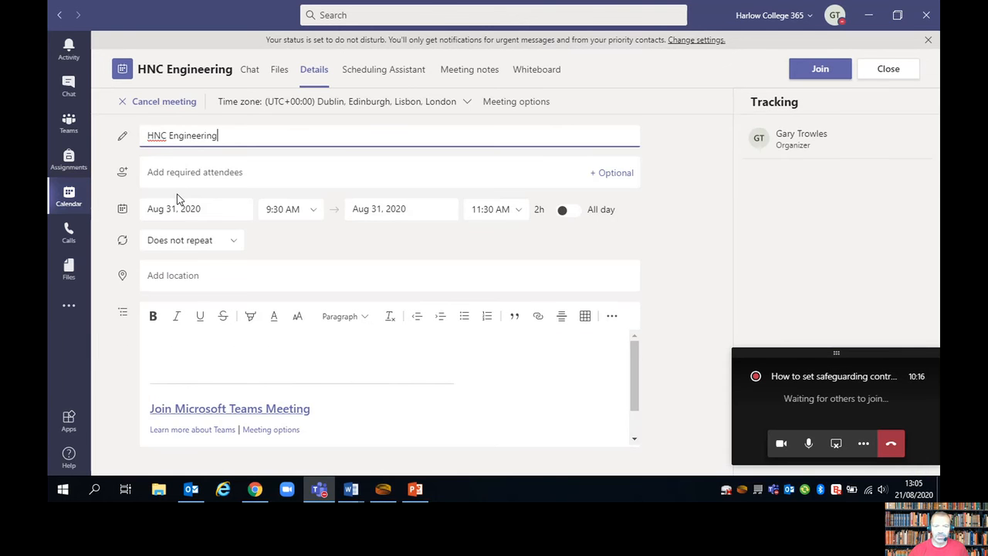
pyautogui.moveTo(551, 163)
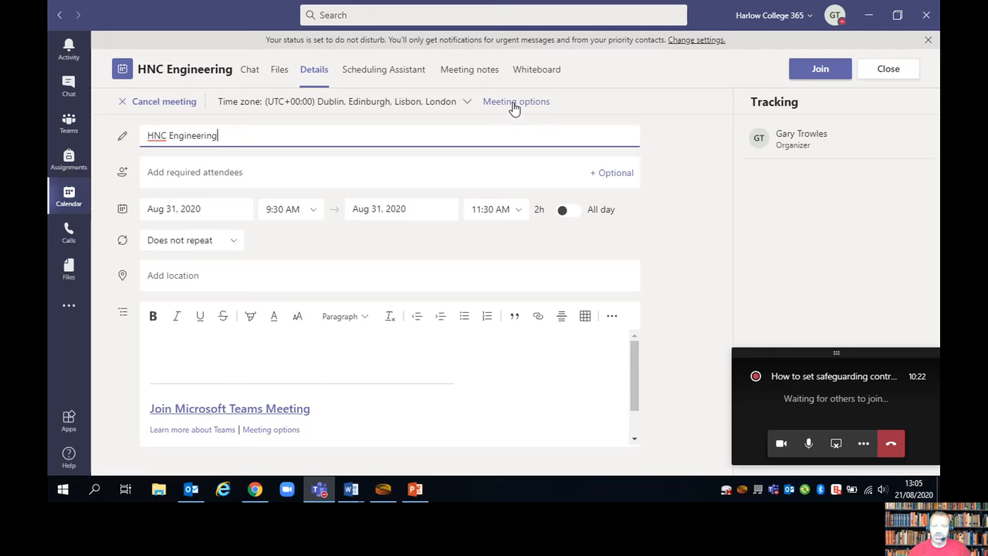
# Set lobby bypass and presenting to 'Only me' in the HNC Engineering meeting options, and save
pyautogui.click(515, 101)
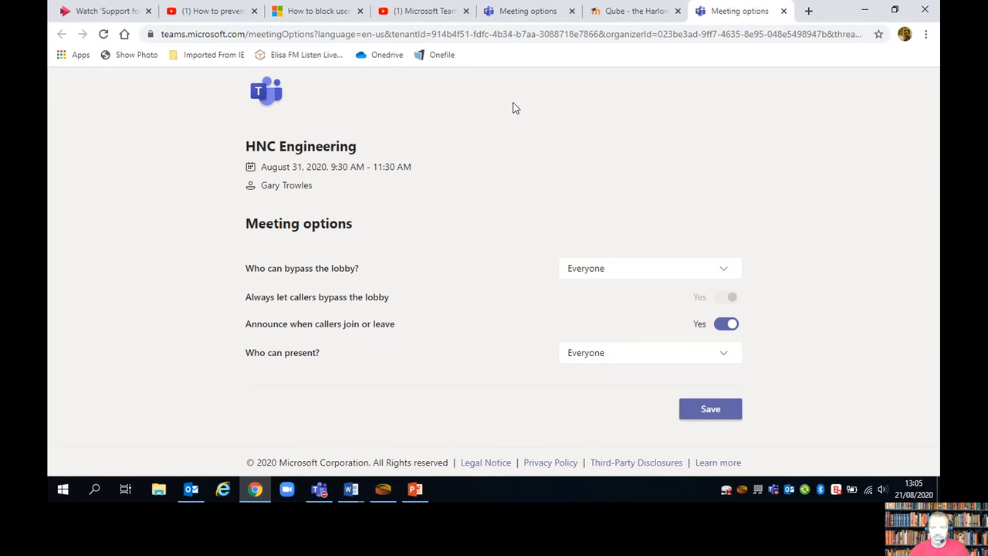
pyautogui.moveTo(357, 274)
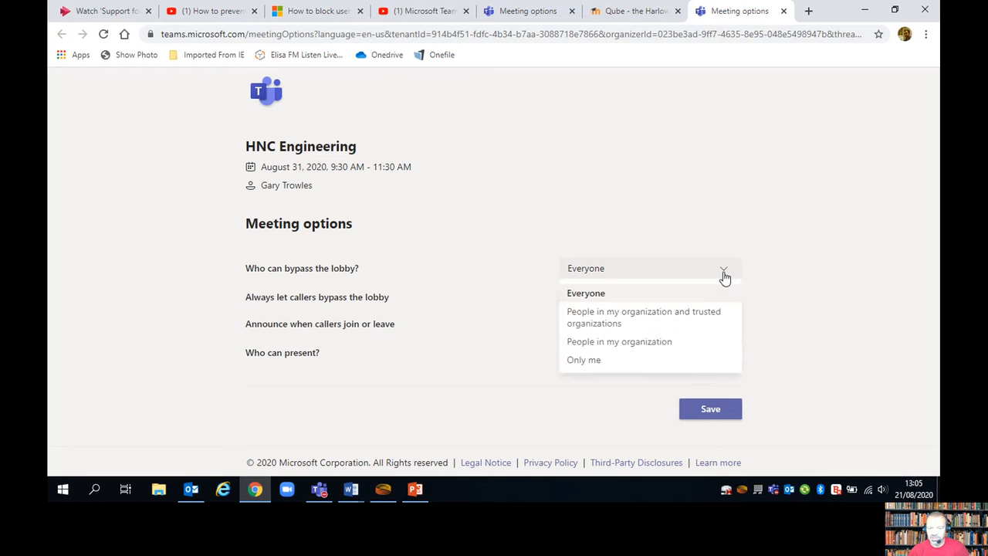
pyautogui.moveTo(682, 298)
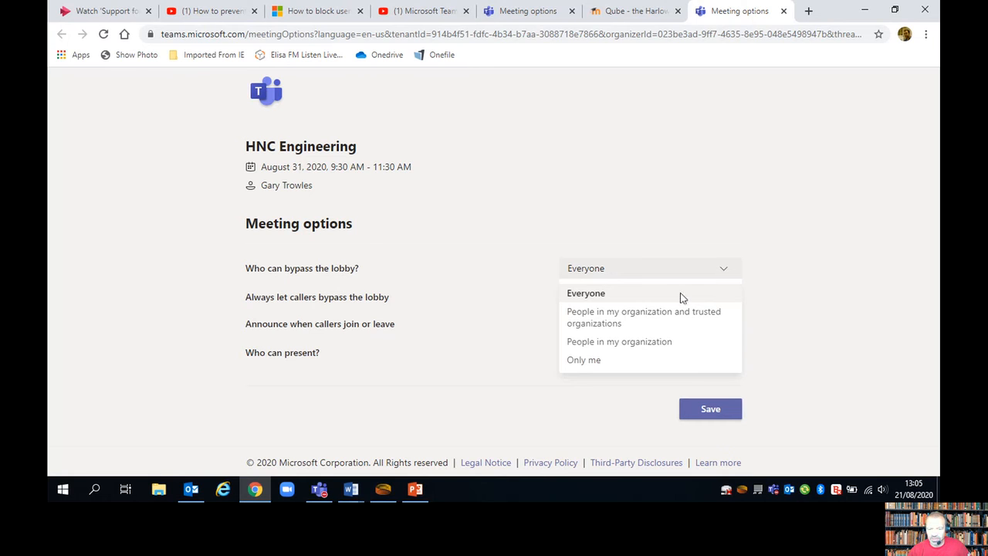
pyautogui.moveTo(584, 359)
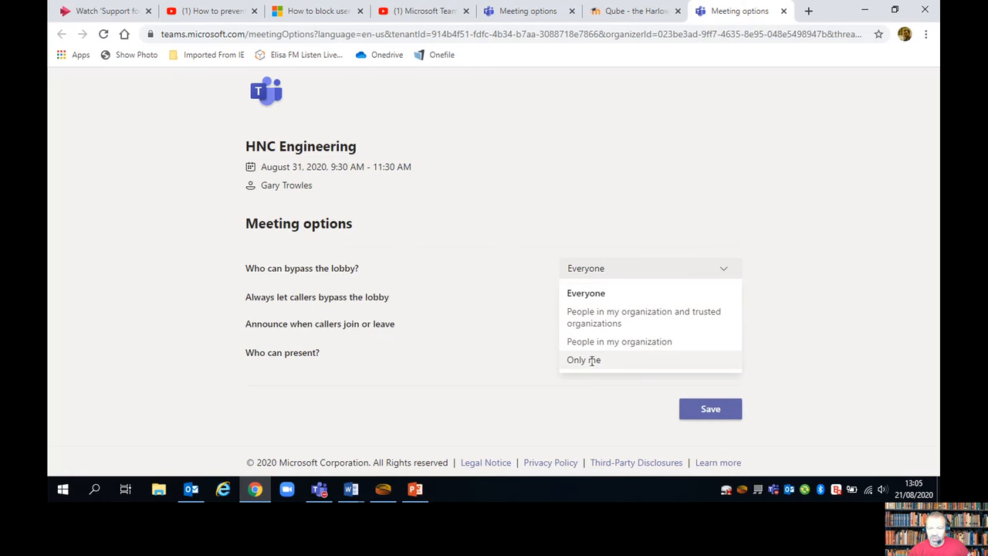
pyautogui.click(583, 360)
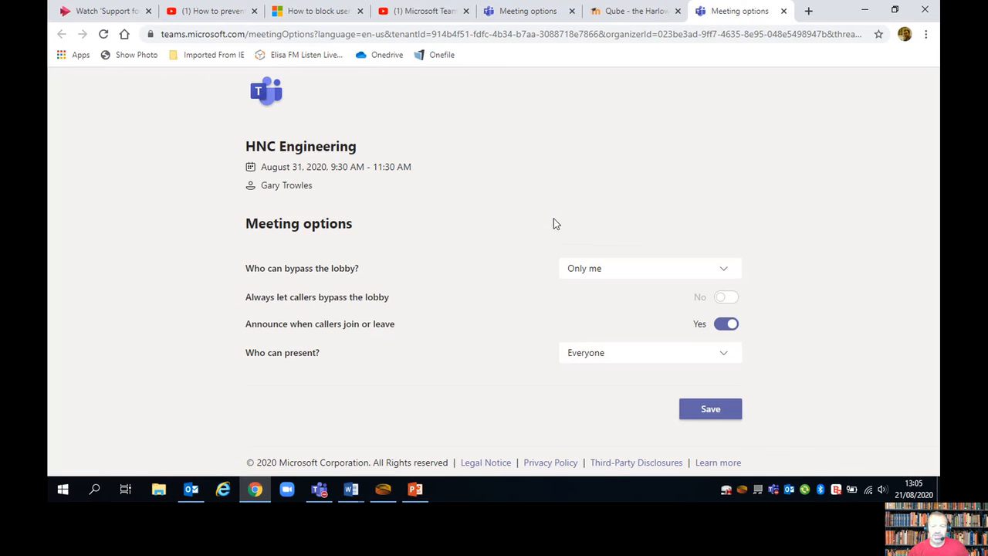
pyautogui.moveTo(494, 250)
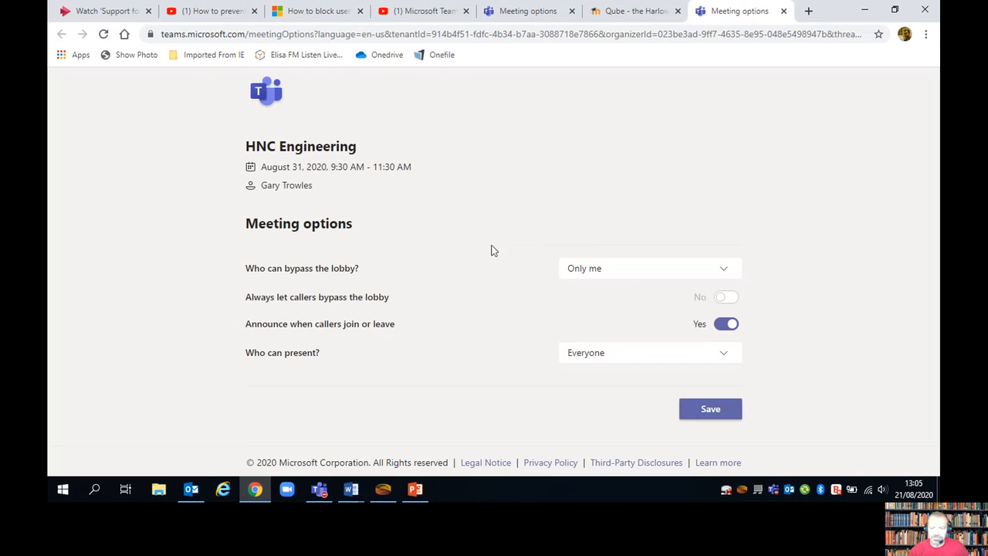
pyautogui.moveTo(336, 364)
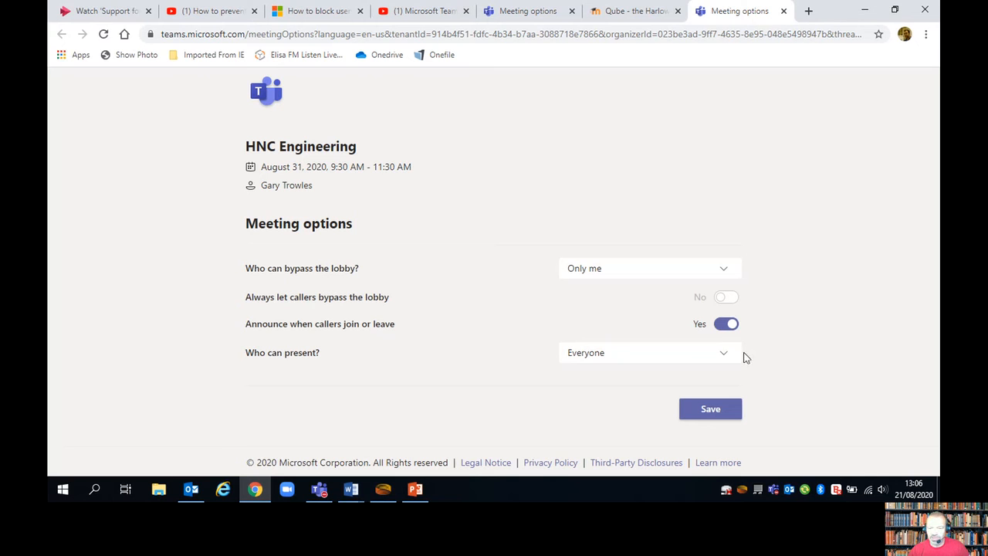
pyautogui.click(648, 352)
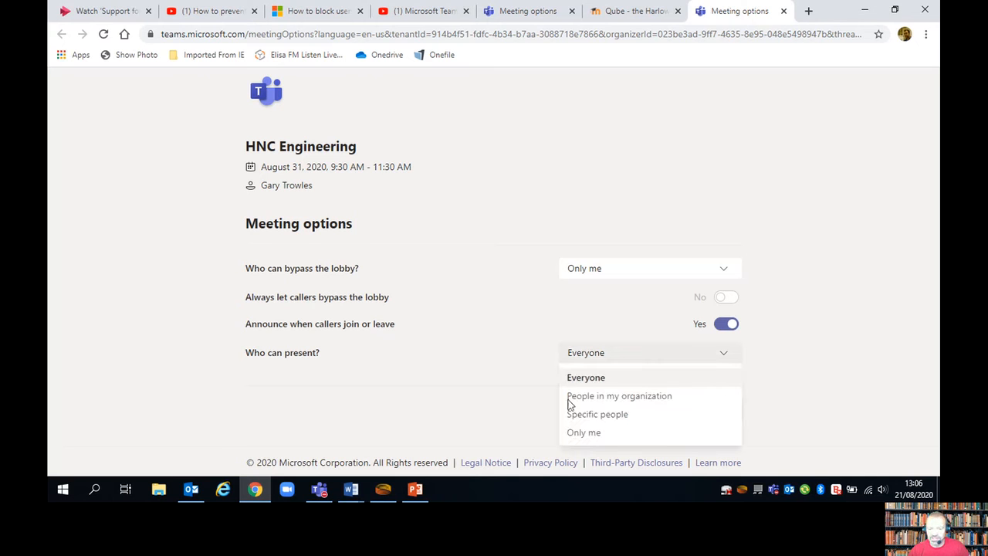
pyautogui.click(583, 432)
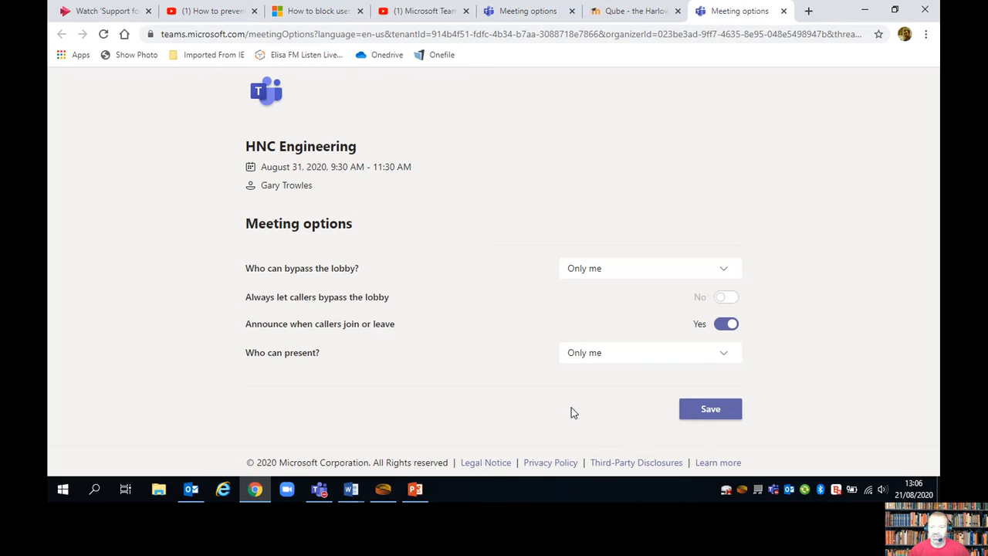
pyautogui.moveTo(601, 376)
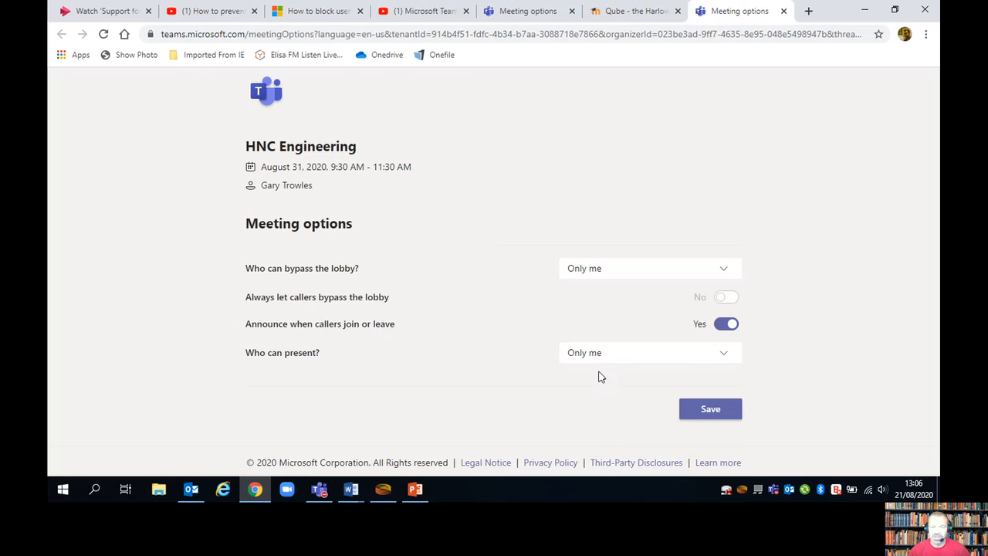
pyautogui.moveTo(601, 369)
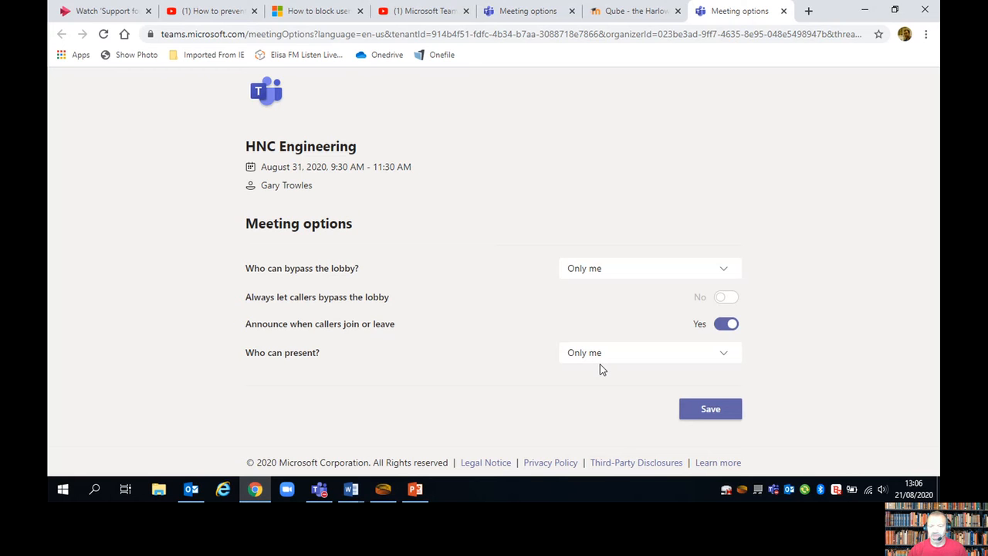
pyautogui.moveTo(652, 471)
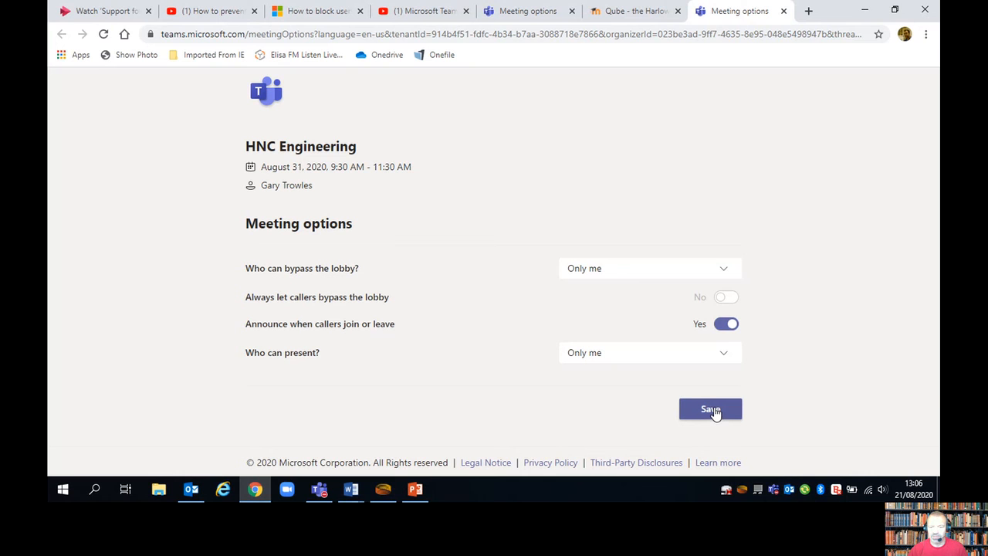
pyautogui.click(709, 408)
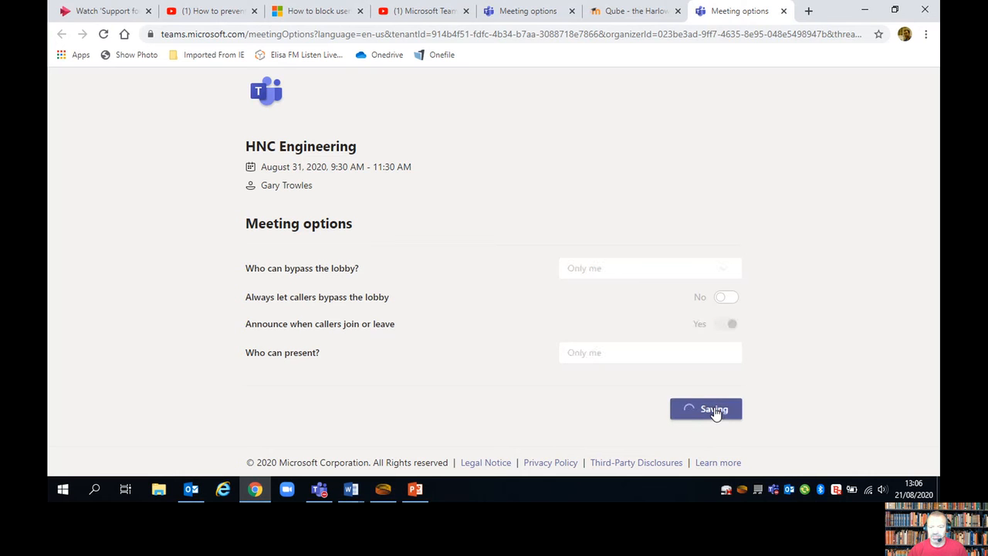
pyautogui.click(705, 408)
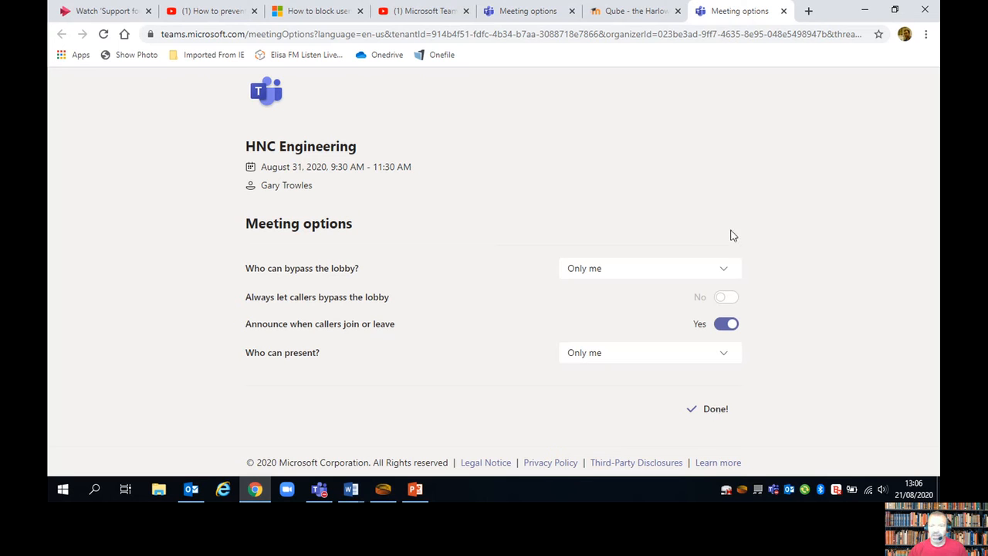
pyautogui.moveTo(784, 11)
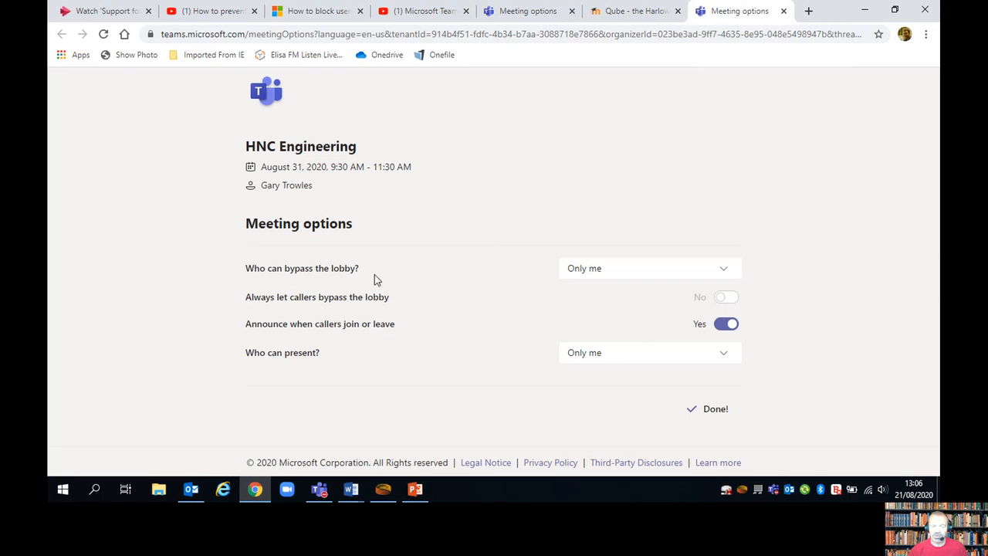
pyautogui.moveTo(375, 279)
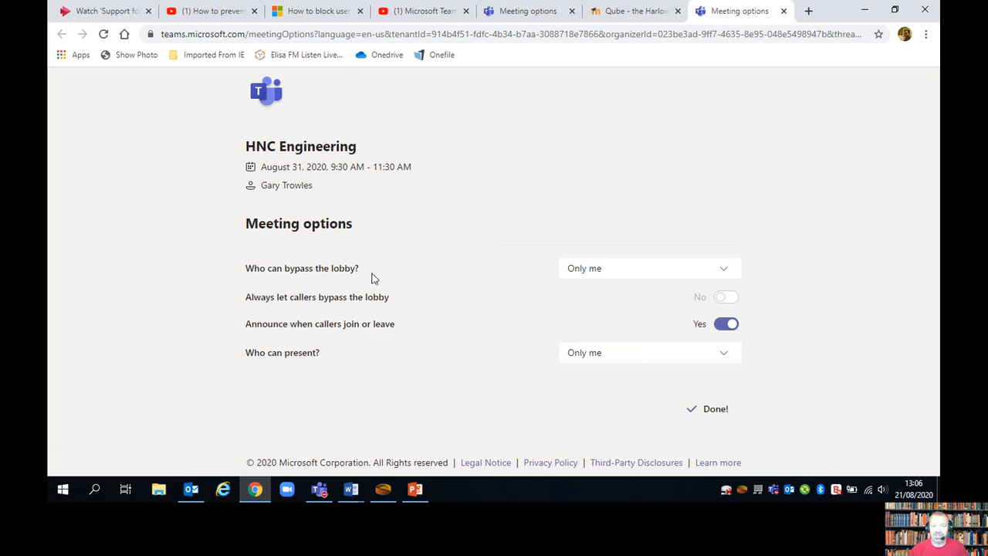
pyautogui.moveTo(665, 192)
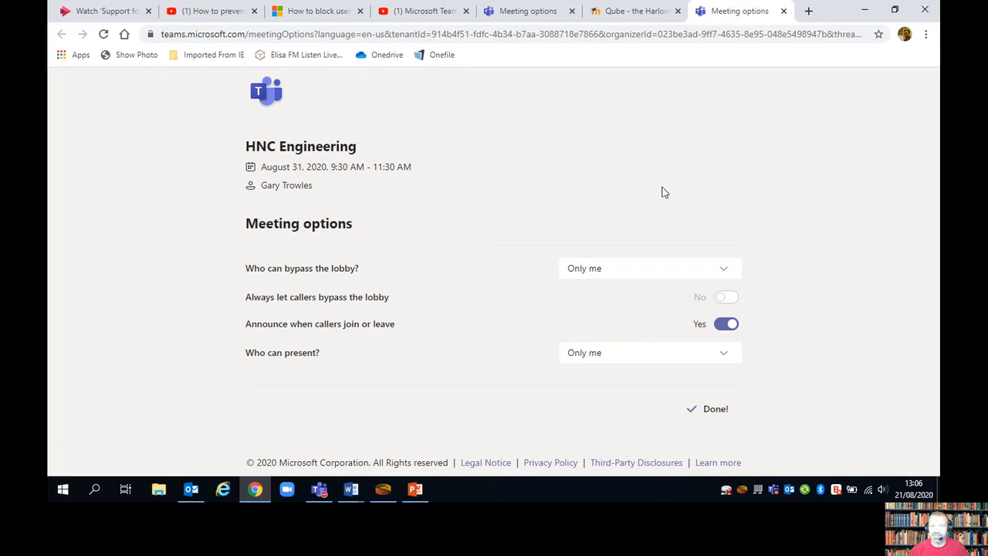
pyautogui.moveTo(429, 478)
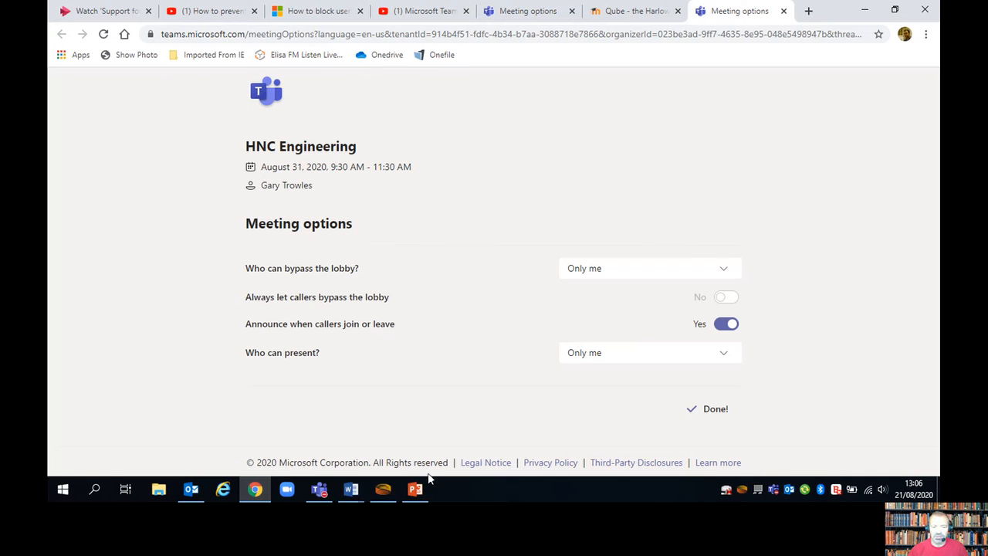
pyautogui.click(415, 488)
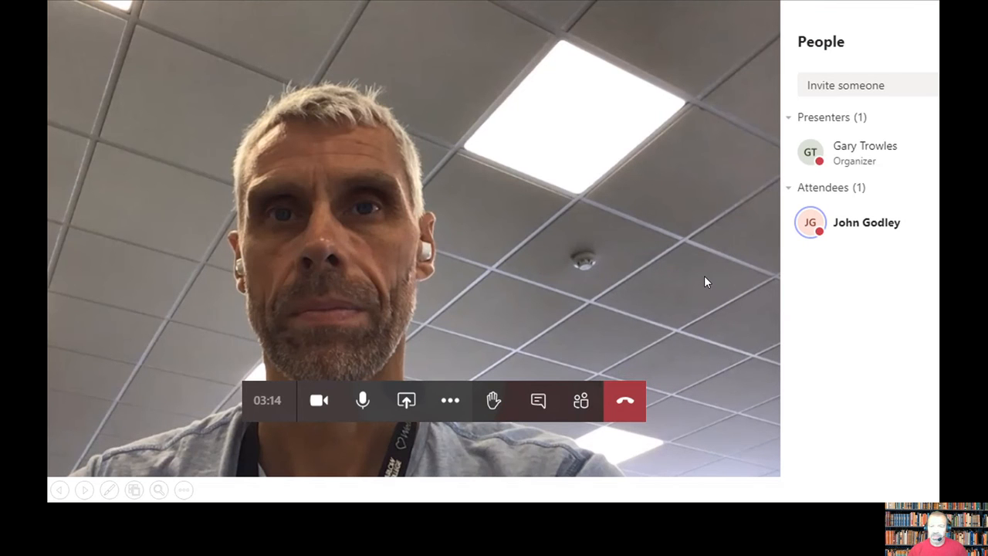
pyautogui.moveTo(798, 196)
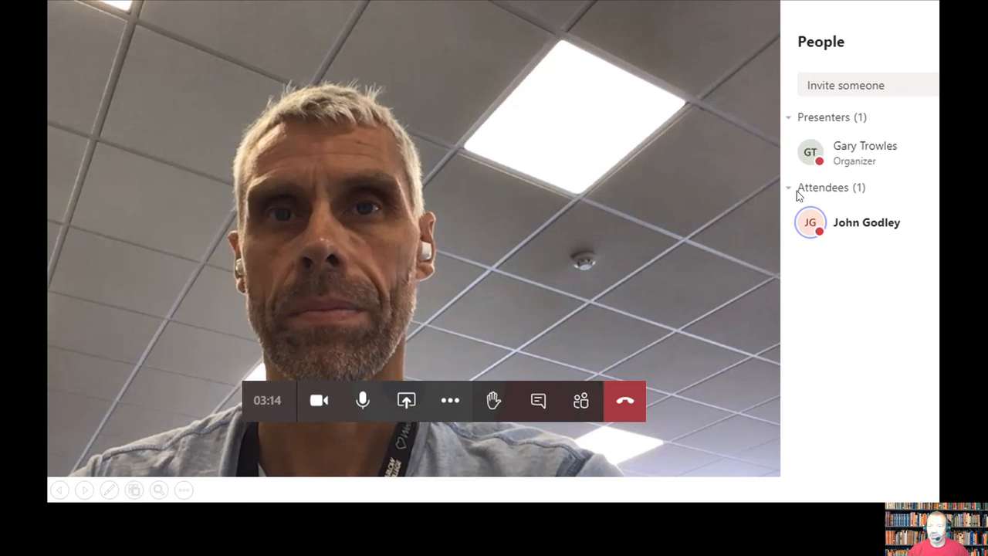
pyautogui.moveTo(778, 147)
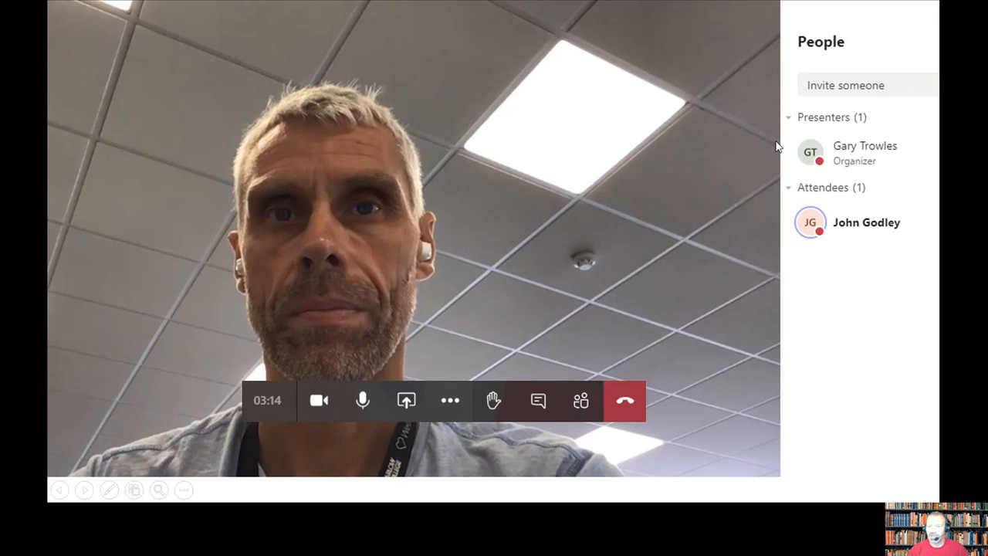
pyautogui.moveTo(824, 130)
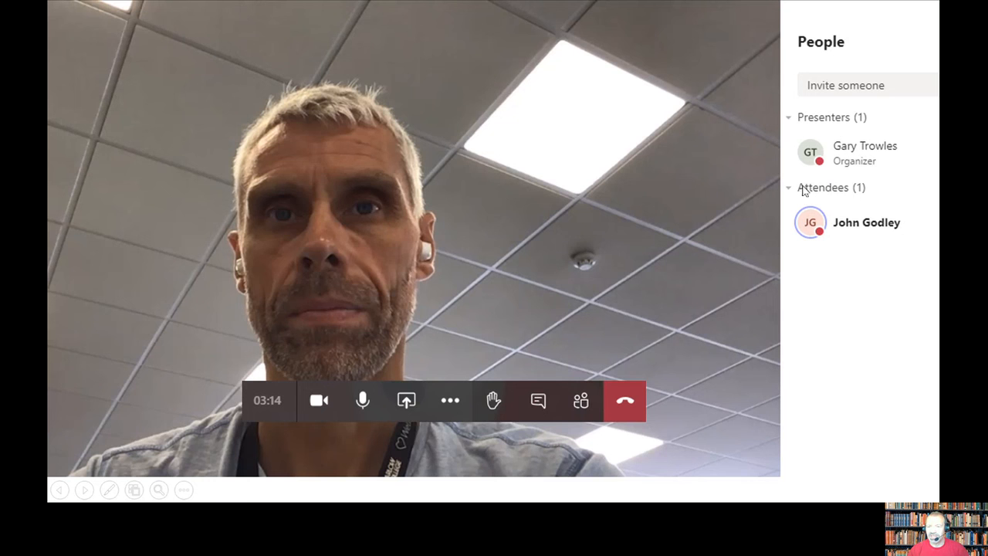
pyautogui.moveTo(819, 196)
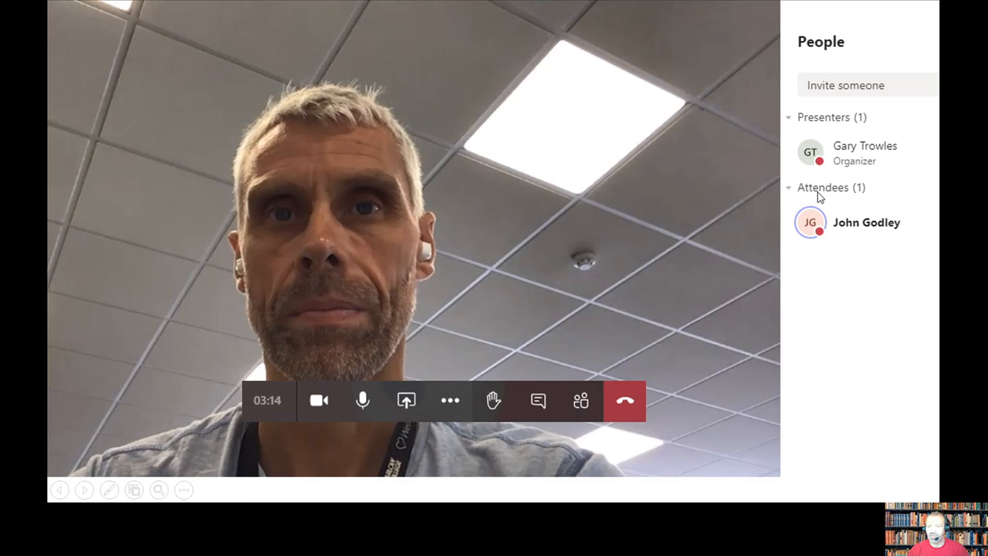
pyautogui.moveTo(654, 278)
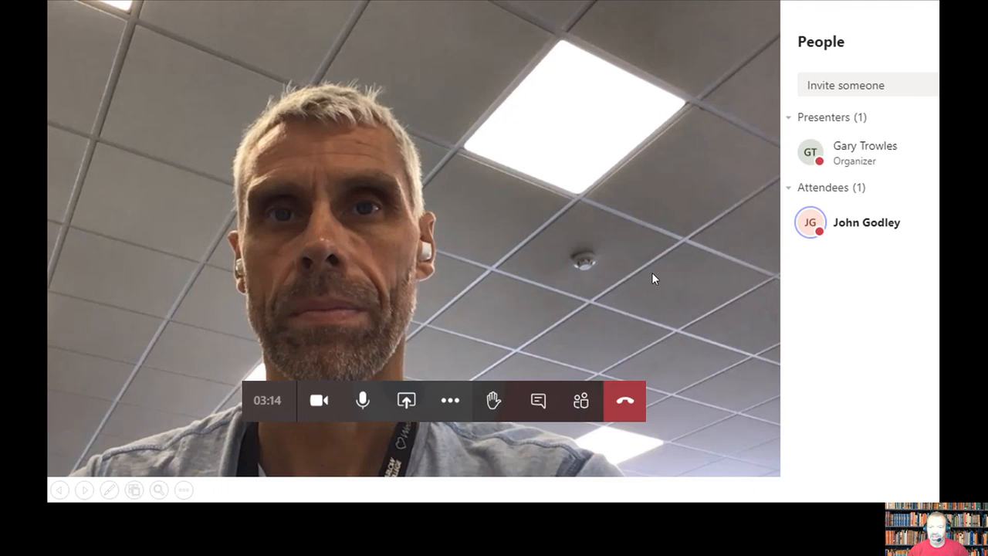
# Open the slideshow menu on the call slide showing one presenter and one attendee
pyautogui.rightClick(654, 279)
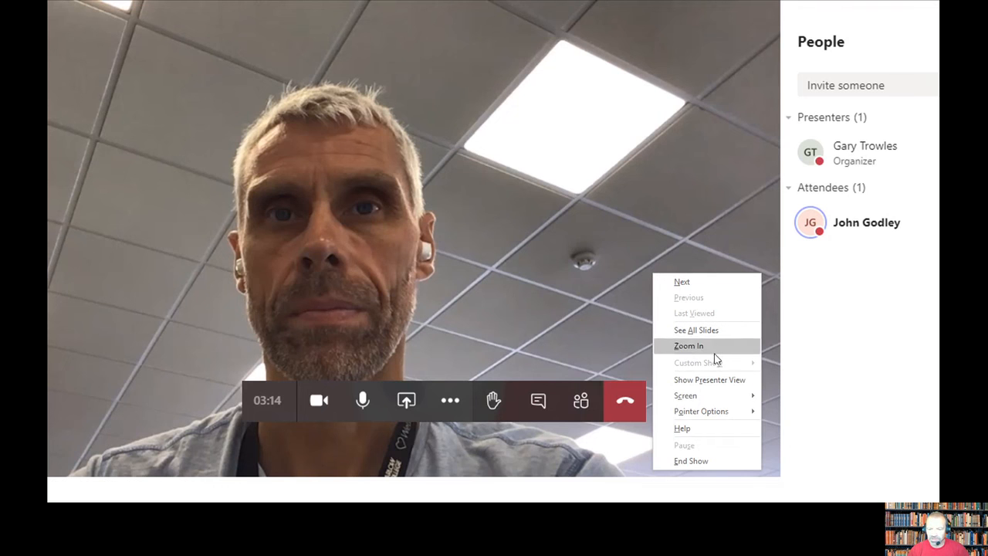
pyautogui.moveTo(724, 411)
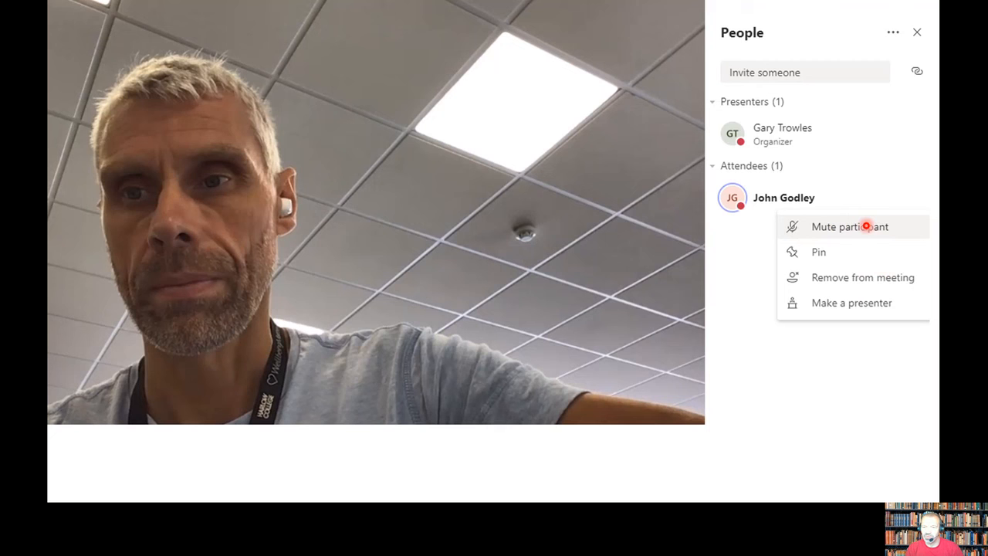
pyautogui.moveTo(874, 277)
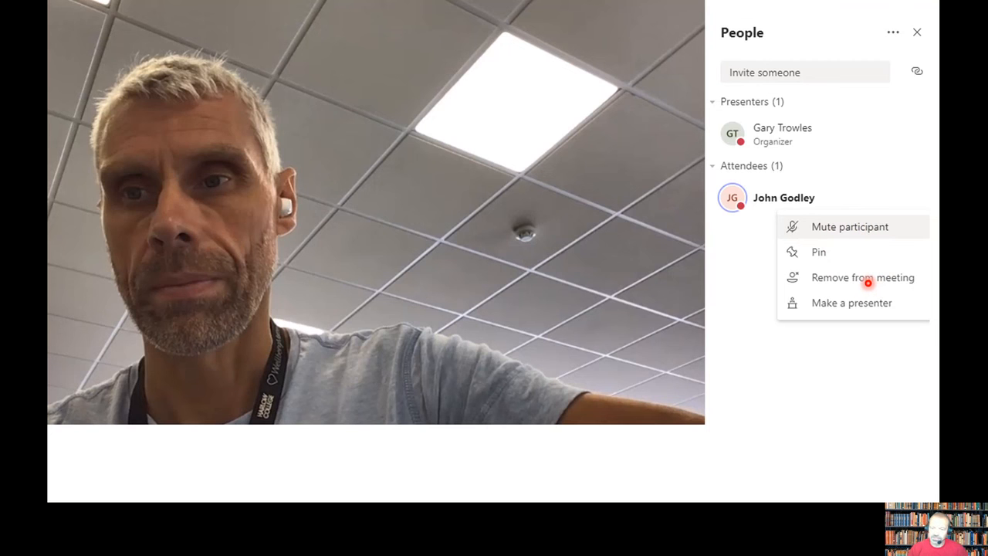
pyautogui.moveTo(749, 300)
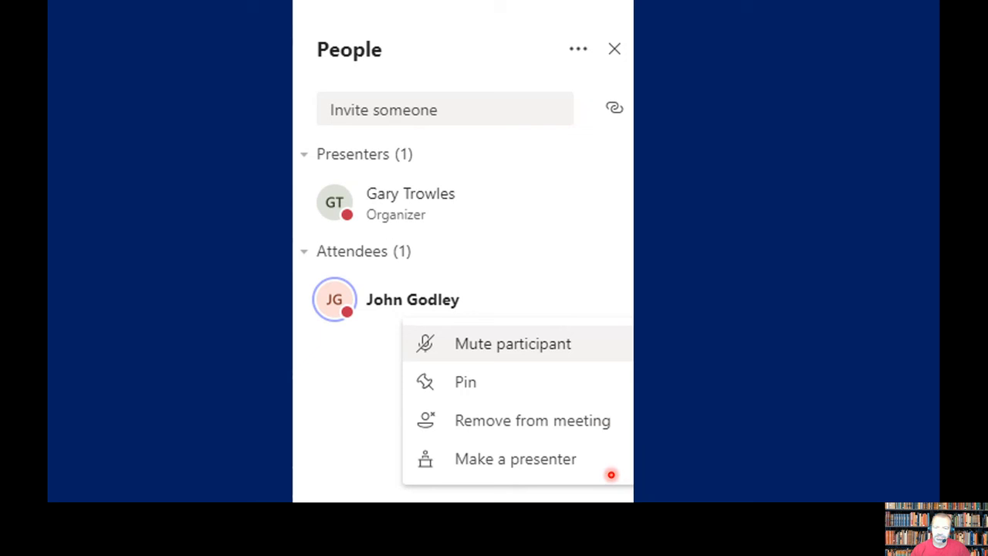
pyautogui.moveTo(543, 420)
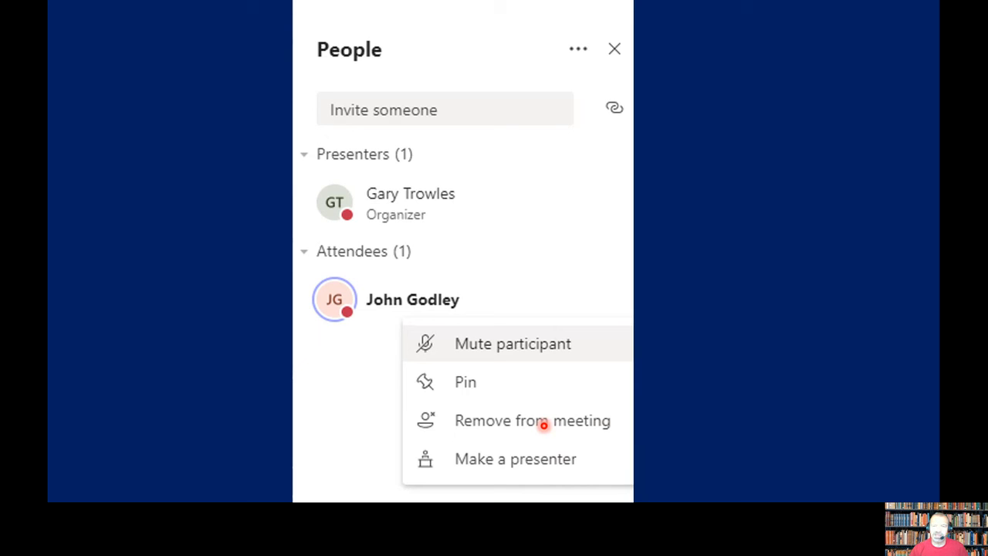
pyautogui.moveTo(705, 351)
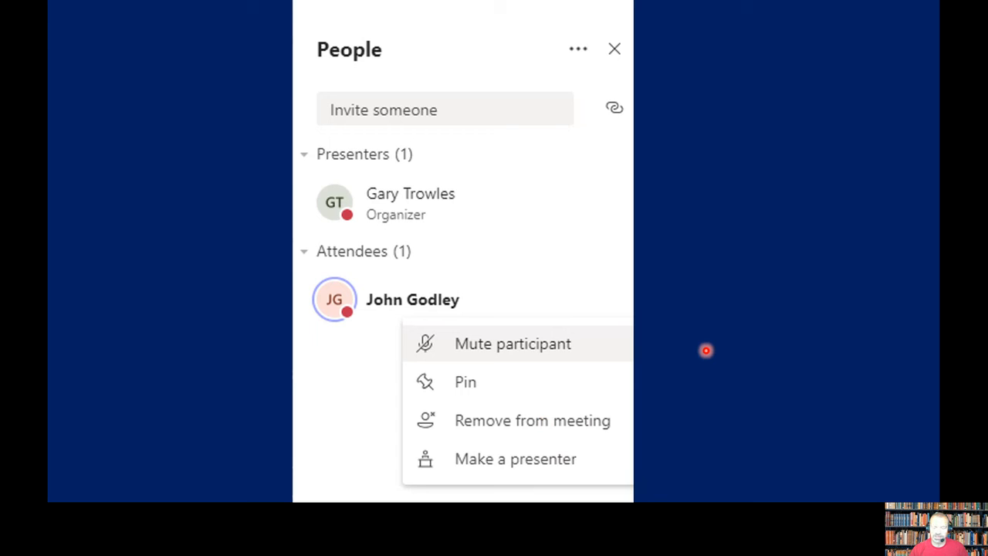
# End the PowerPoint slideshow and return to the HNC Engineering meeting details in Teams
pyautogui.rightClick(705, 350)
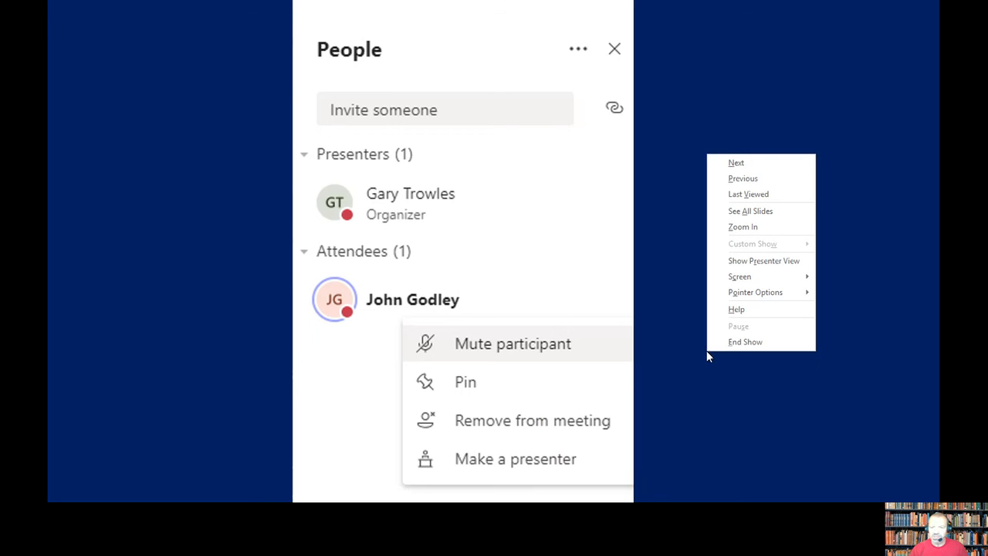
pyautogui.moveTo(744, 341)
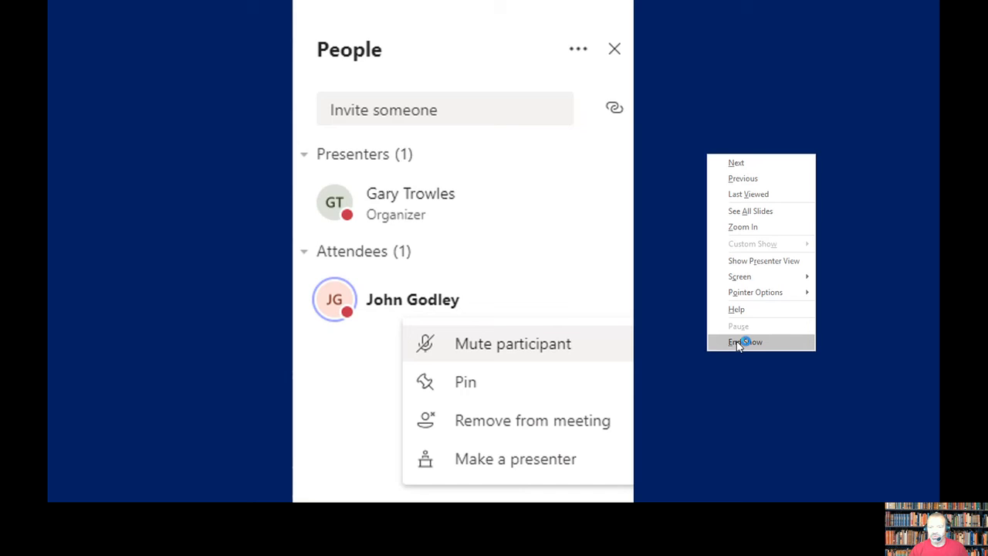
pyautogui.click(744, 342)
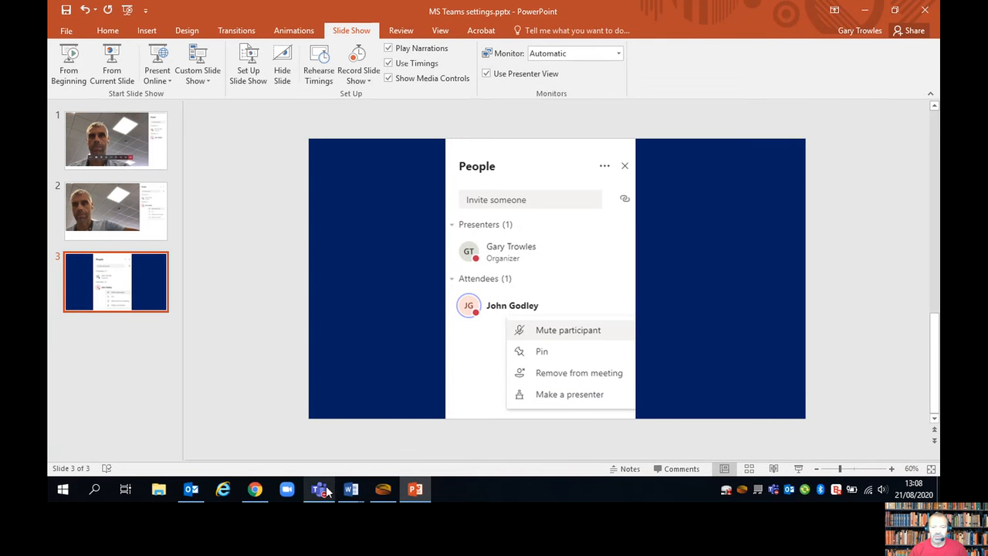
pyautogui.click(318, 489)
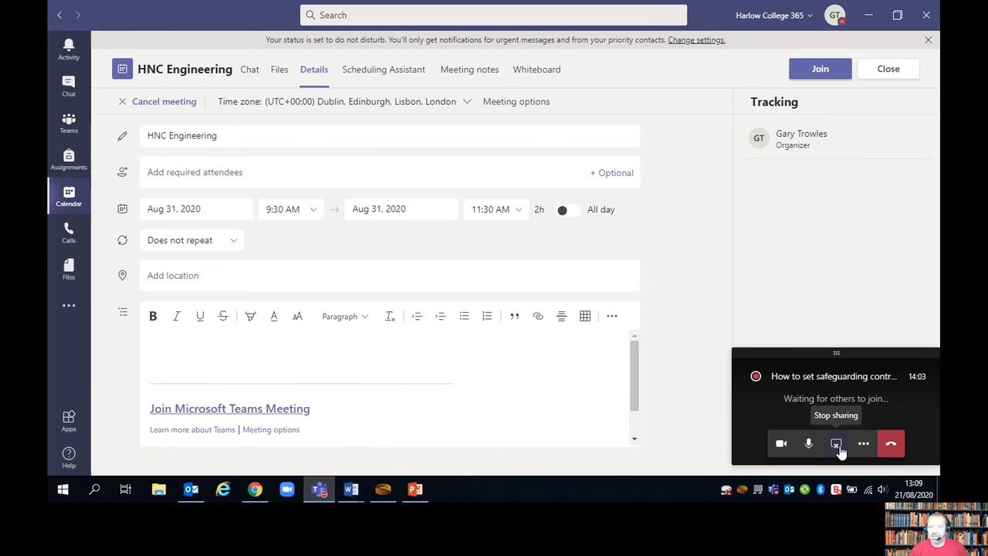